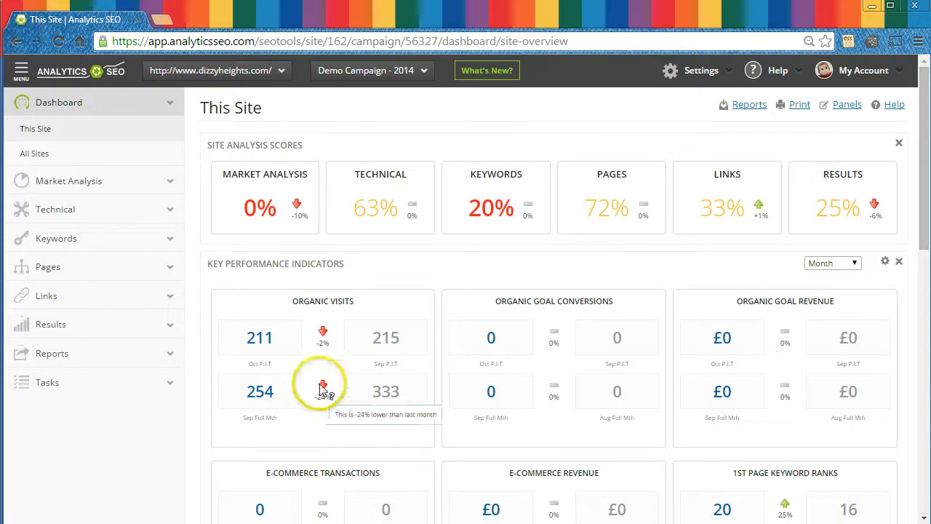
- Expand the Technical, Keywords and Pages sections in the dashboard sidebar
left_click(55, 209)
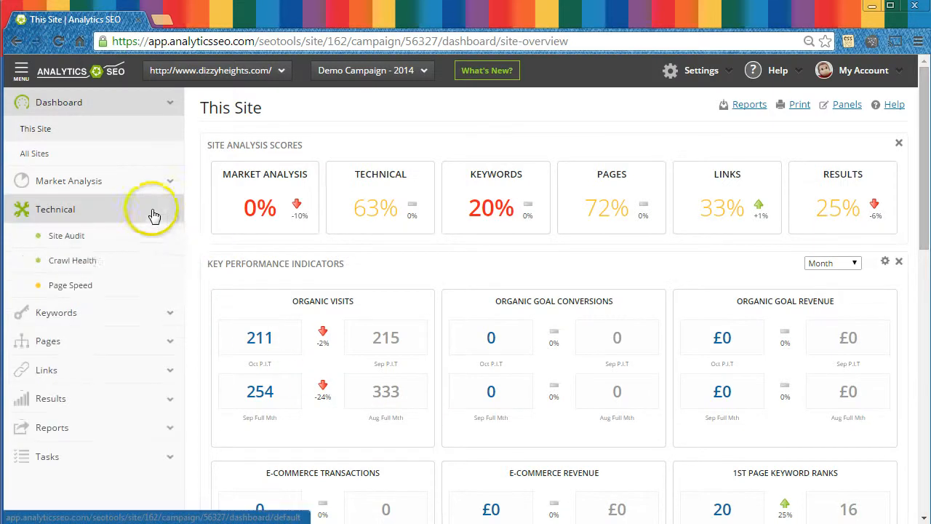
left_click(56, 312)
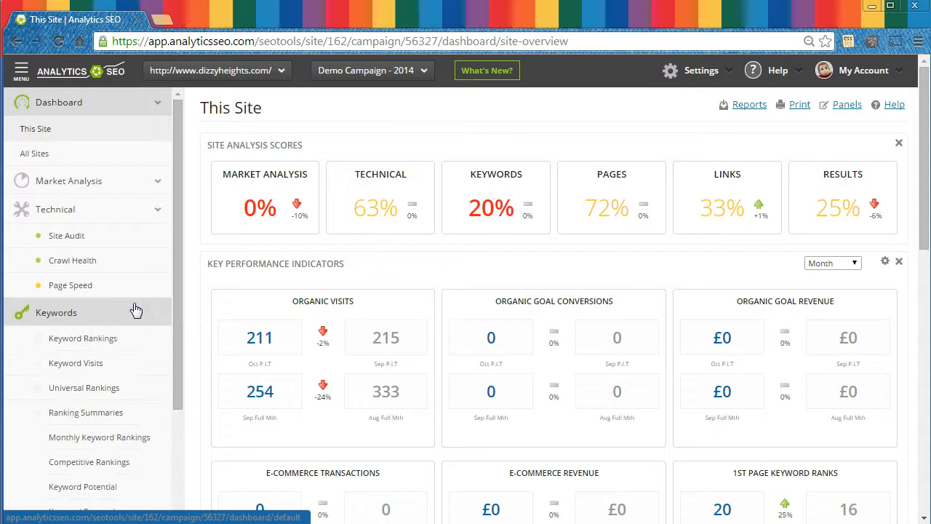
scroll("down", 3)
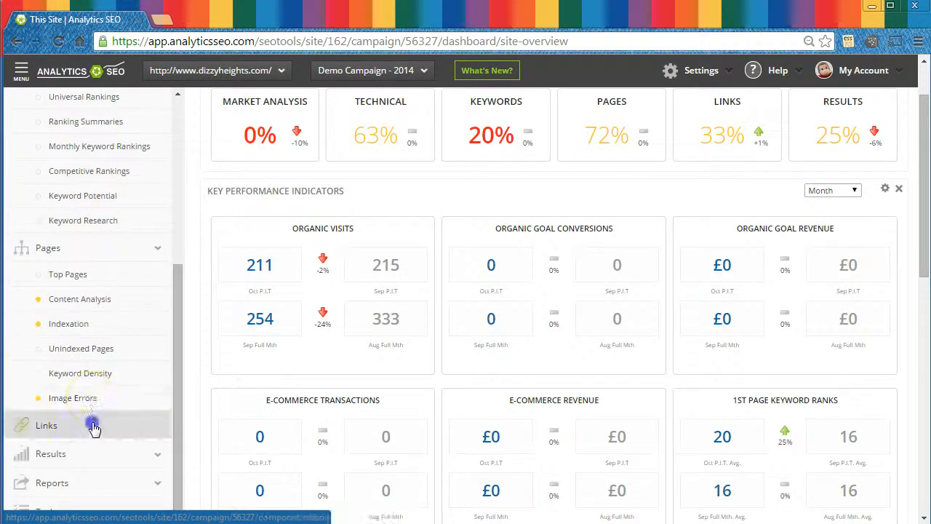
left_click(46, 425)
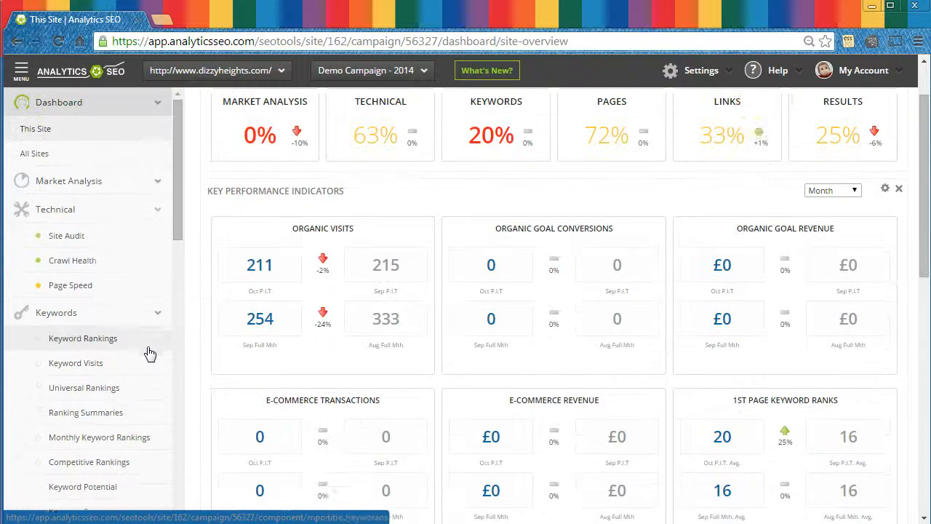
left_click(777, 70)
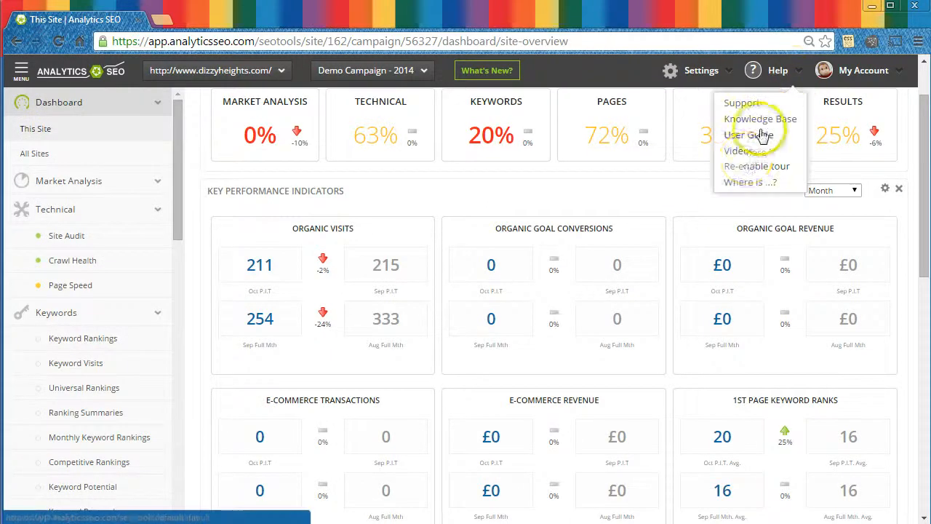
left_click(747, 135)
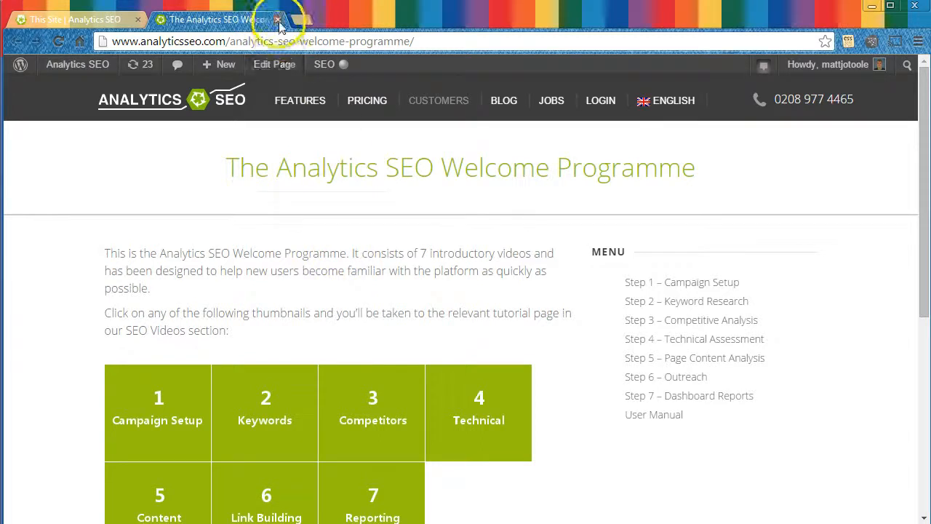
left_click(277, 20)
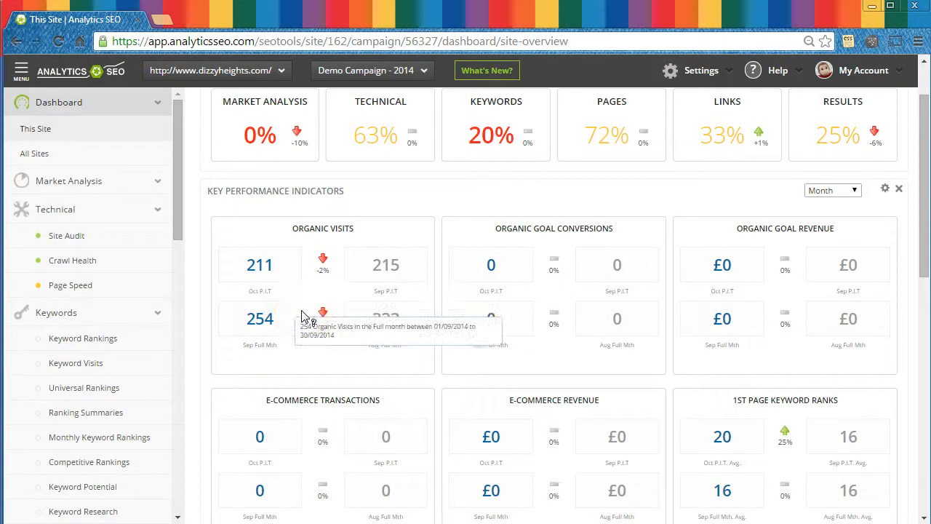
- Expand Market Analysis, open Technical > Site Audit and scroll through its checks
left_click(298, 311)
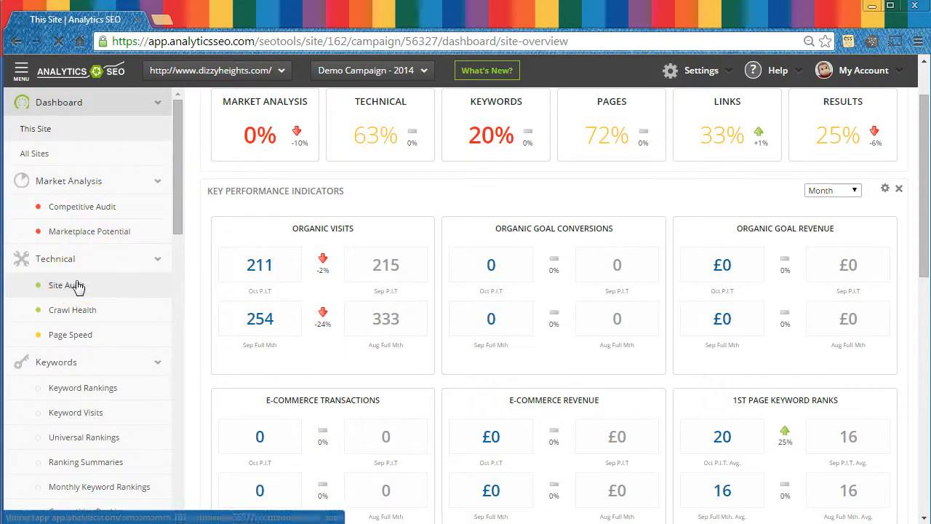
left_click(65, 285)
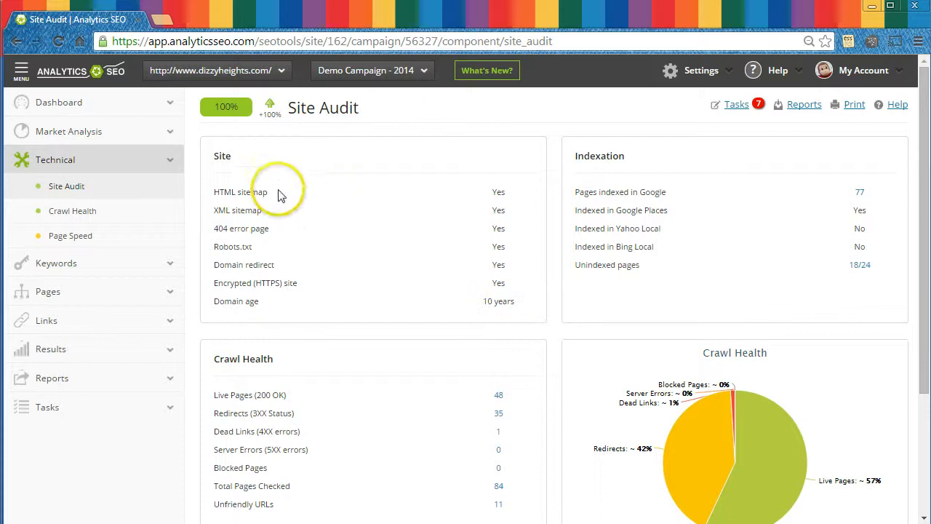
mouse_move(247, 191)
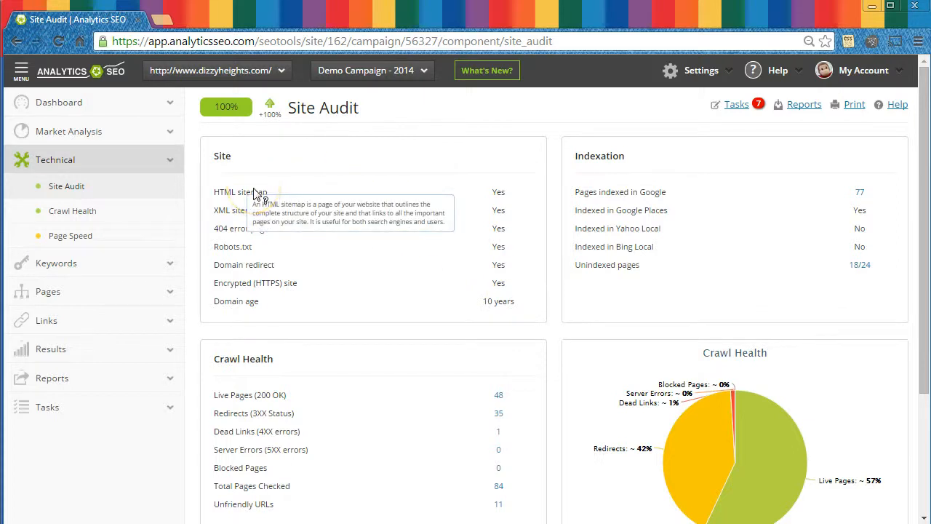
mouse_move(251, 251)
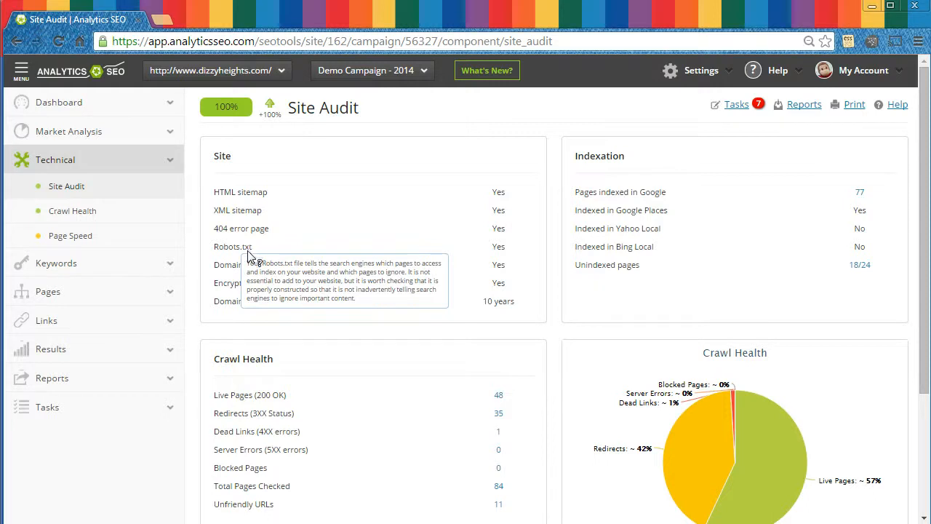
mouse_move(298, 438)
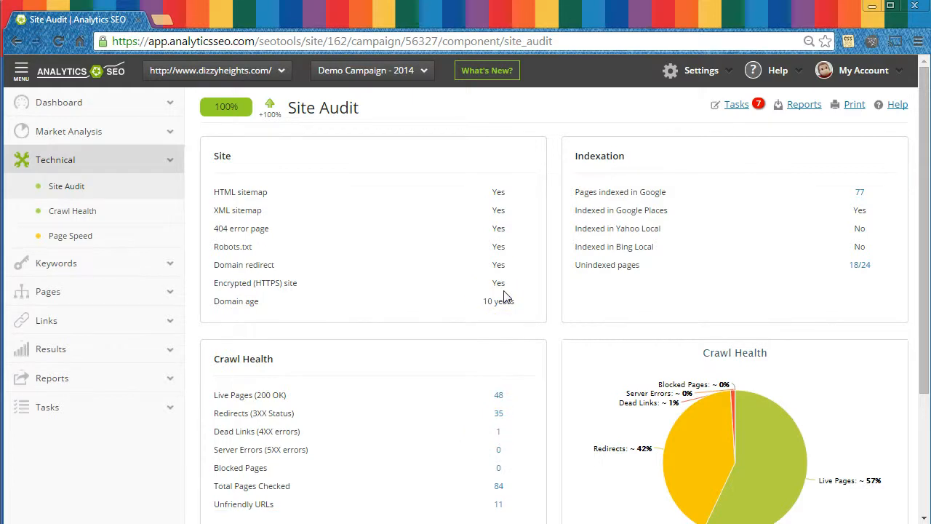
scroll("down", 3)
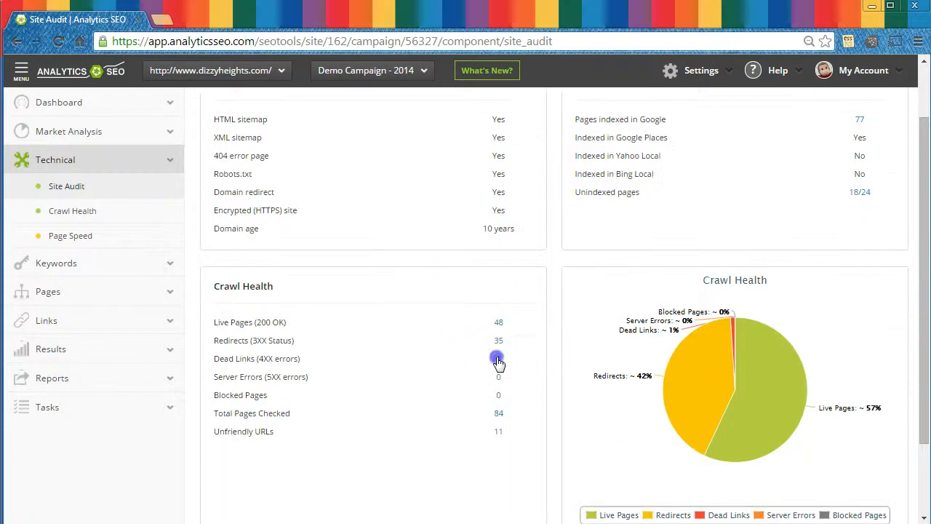
- Open Crawl Health from the Dead Links count, view the crawled-pages table, expand Market Analysis
left_click(498, 359)
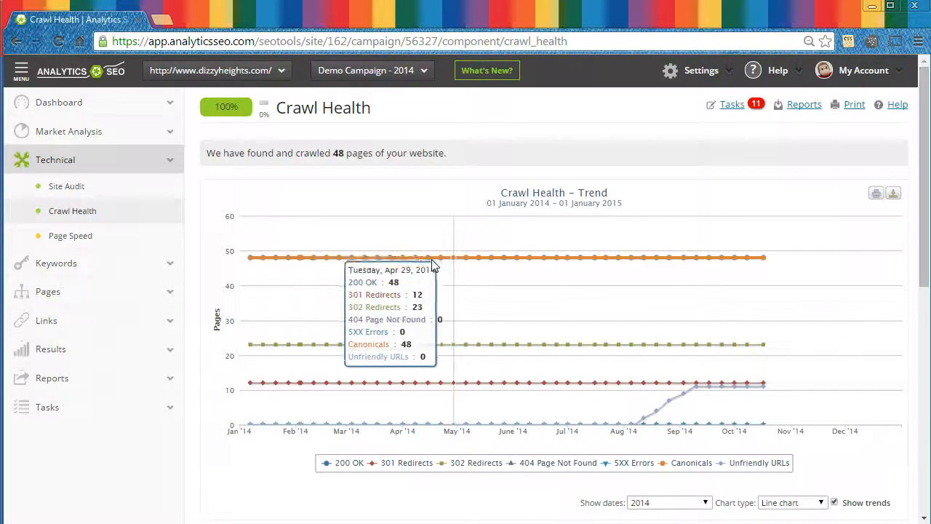
scroll("down", 3)
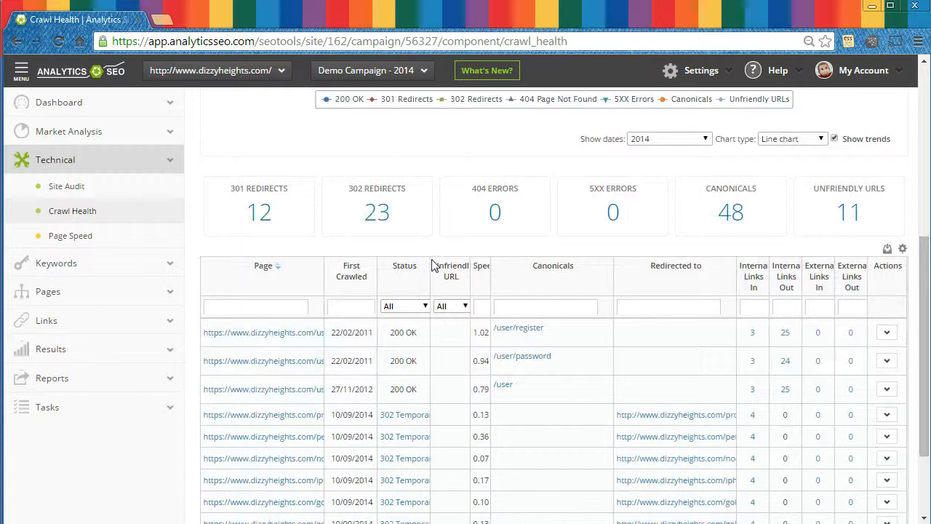
left_click(69, 131)
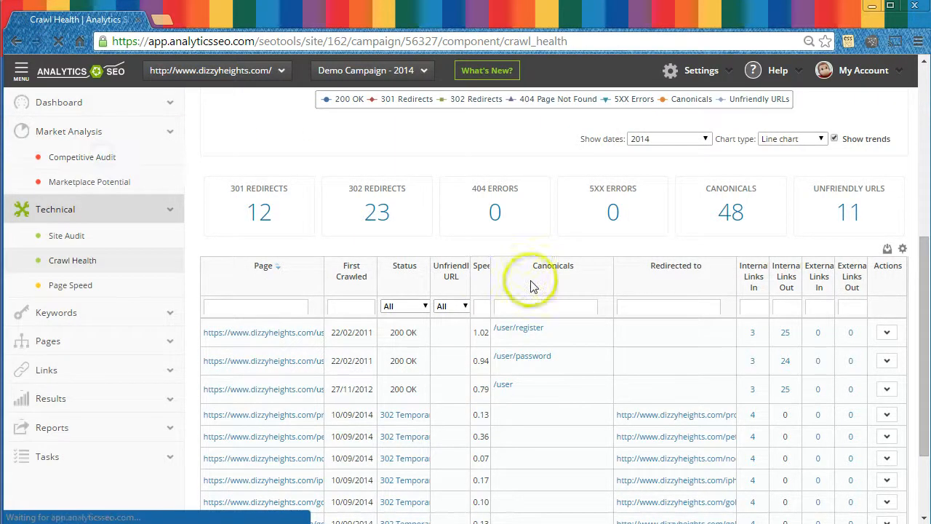
- Review the Competitive Audit comparison table, then open the Keyword Rankings report
left_click(82, 157)
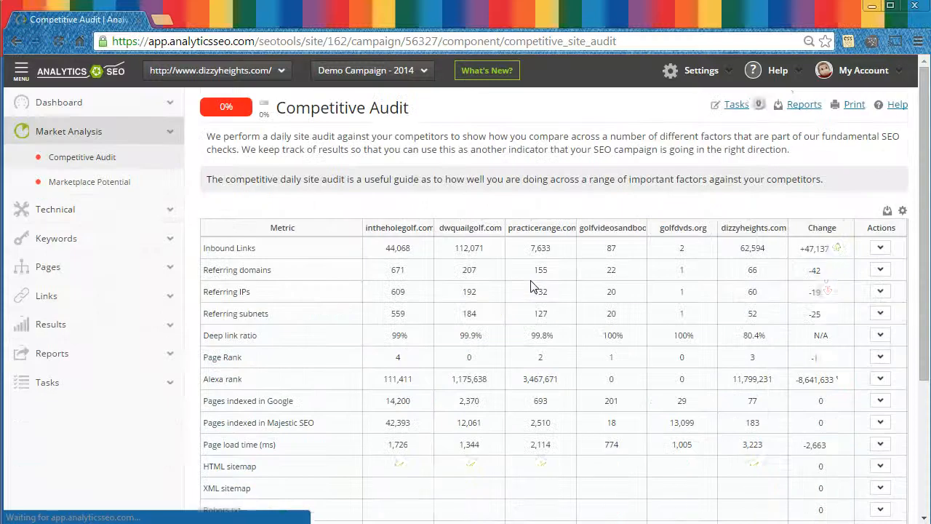
scroll("down", 3)
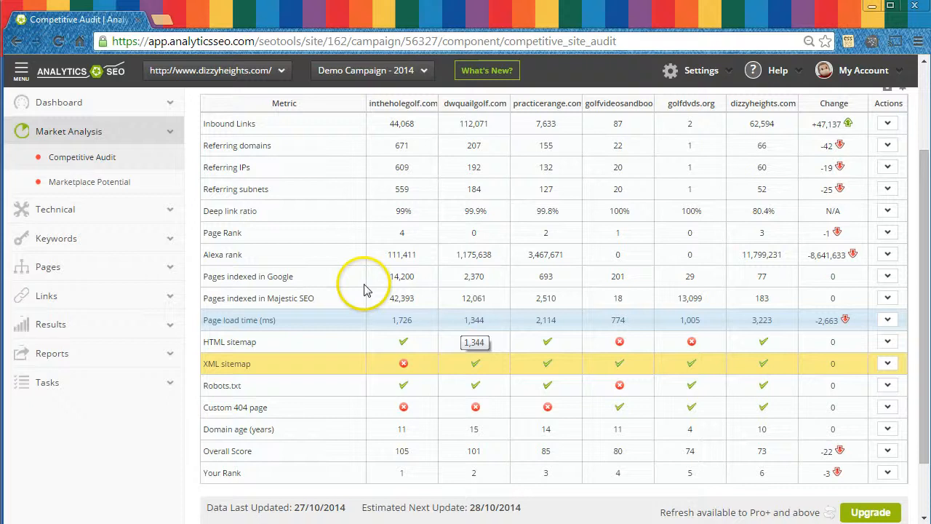
left_click(55, 238)
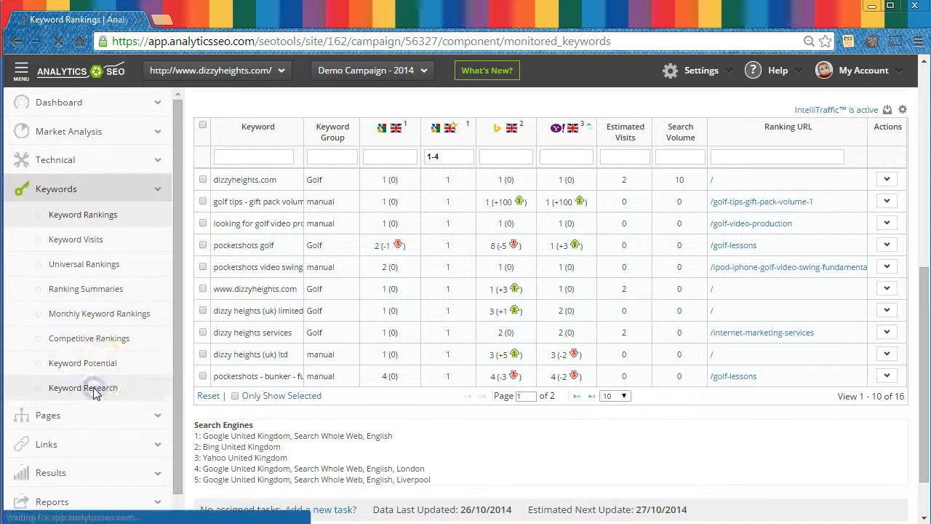
- Open Keyword Research listing 46 keywords with search volume, CPC and difficulty
left_click(83, 387)
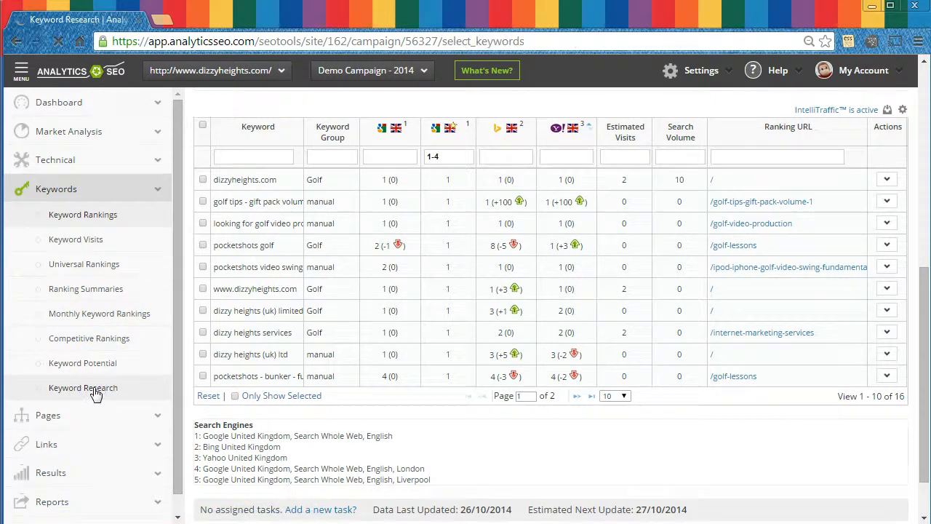
left_click(83, 387)
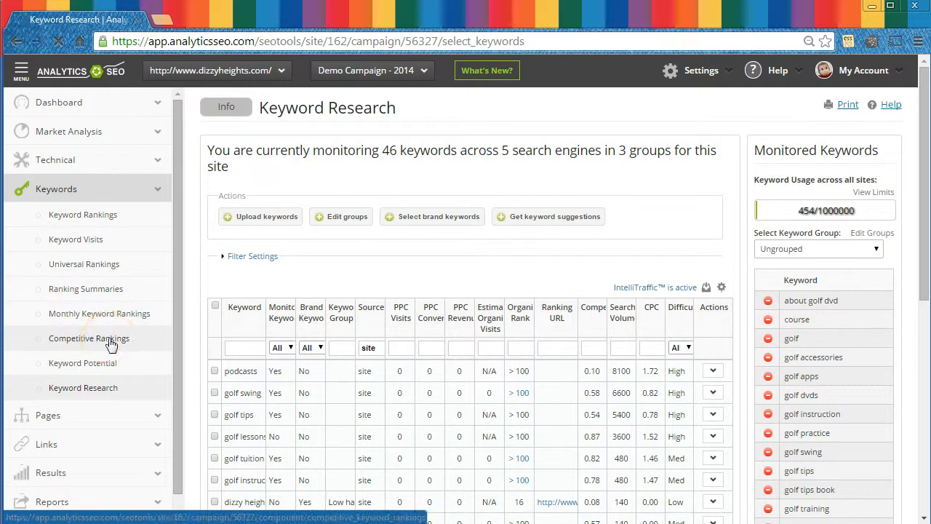
- Step through Competitive Rankings and Ranking Summaries to the Monthly Keyword Rankings table
left_click(89, 338)
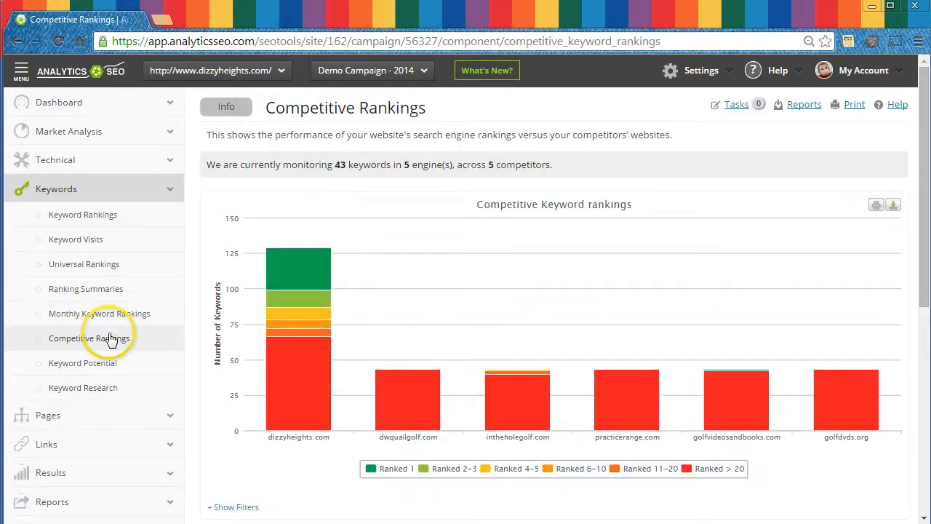
left_click(85, 289)
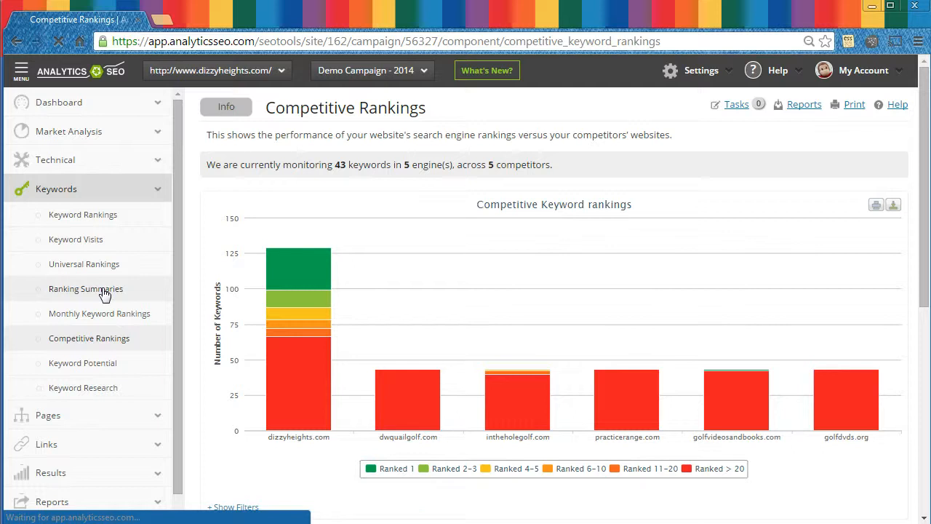
left_click(85, 289)
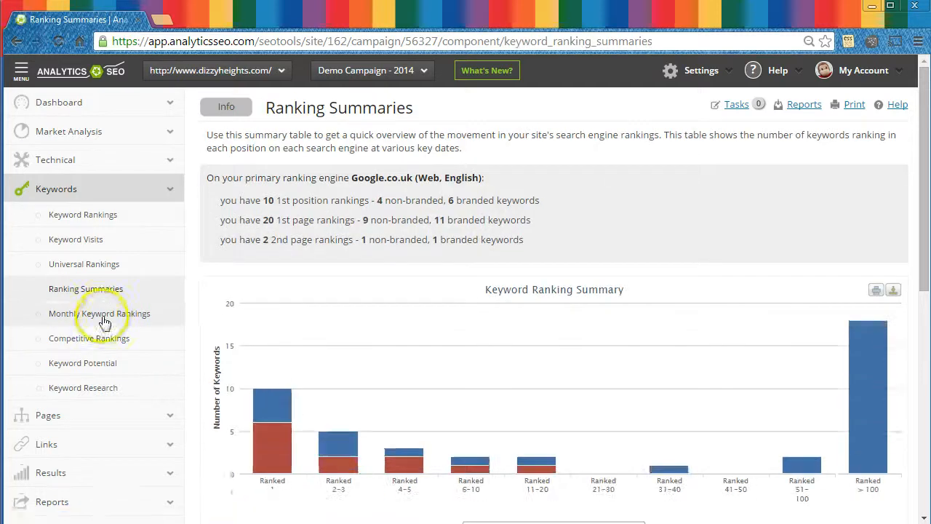
left_click(99, 312)
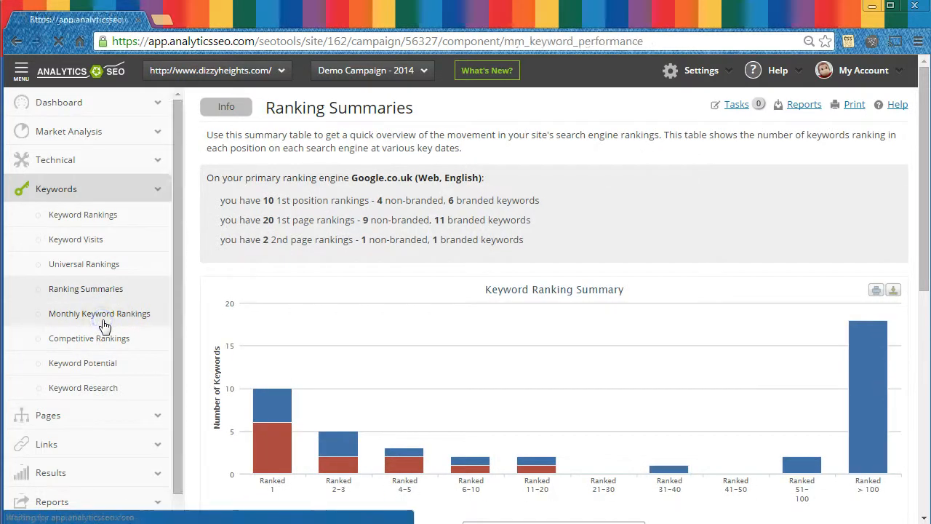
left_click(100, 313)
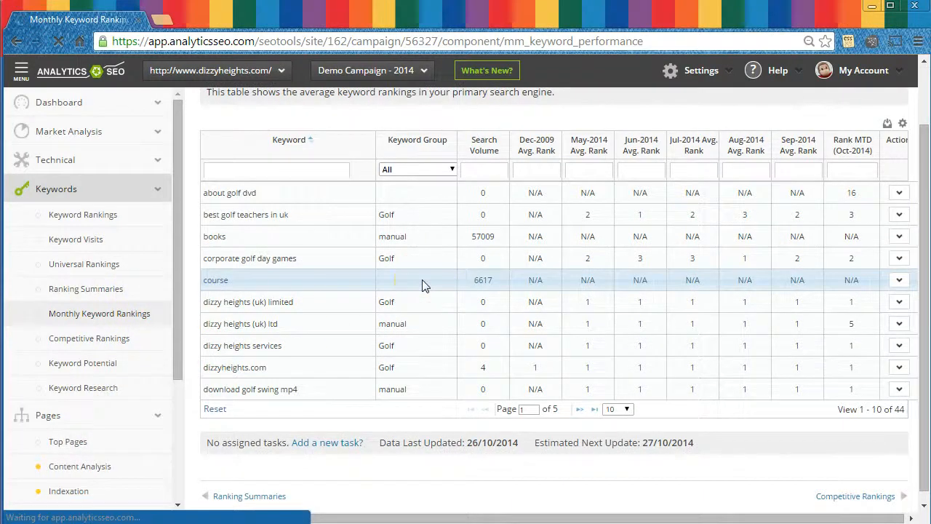
- Review Top Pages, Unindexed Pages and Content Analysis, viewing internal links to /golf-online-store
left_click(67, 243)
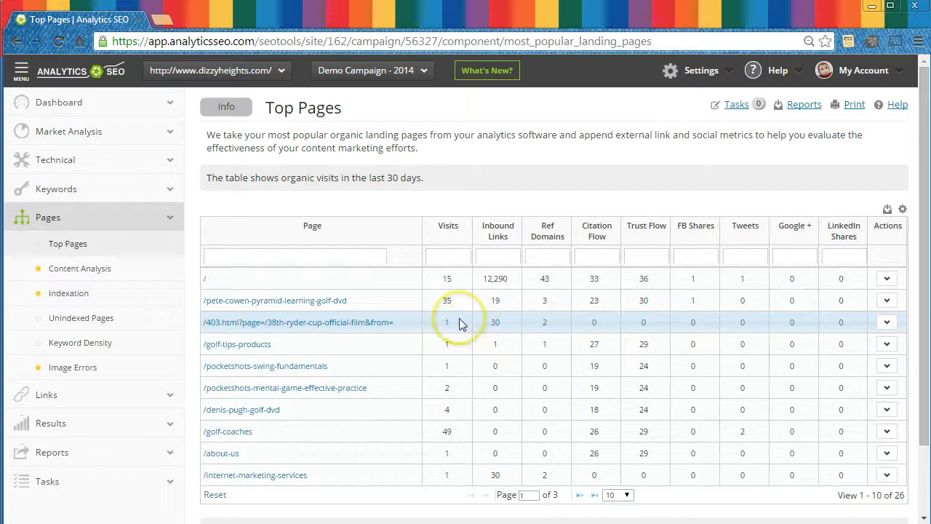
mouse_move(357, 304)
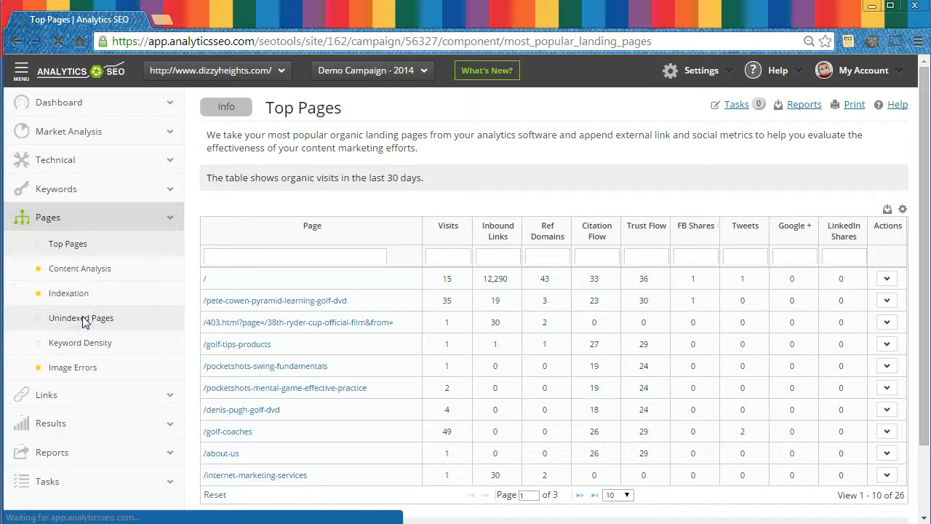
left_click(81, 318)
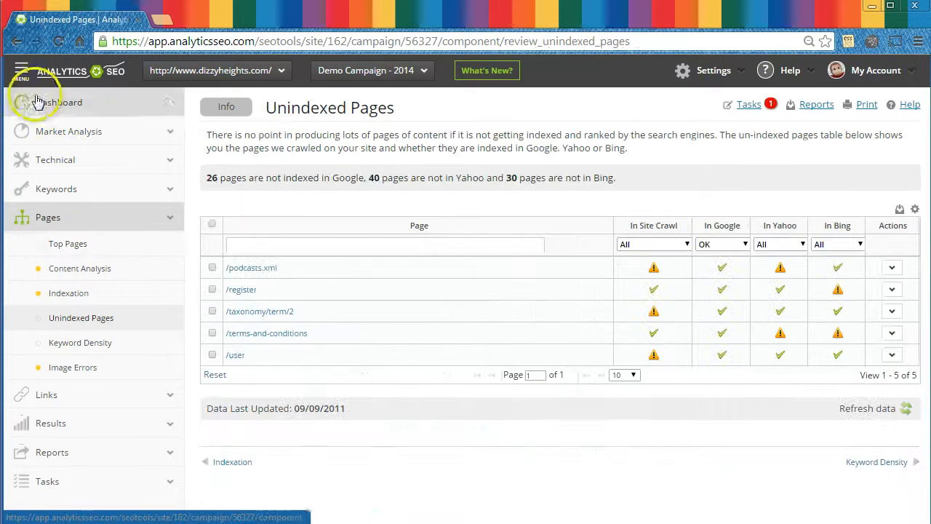
left_click(21, 69)
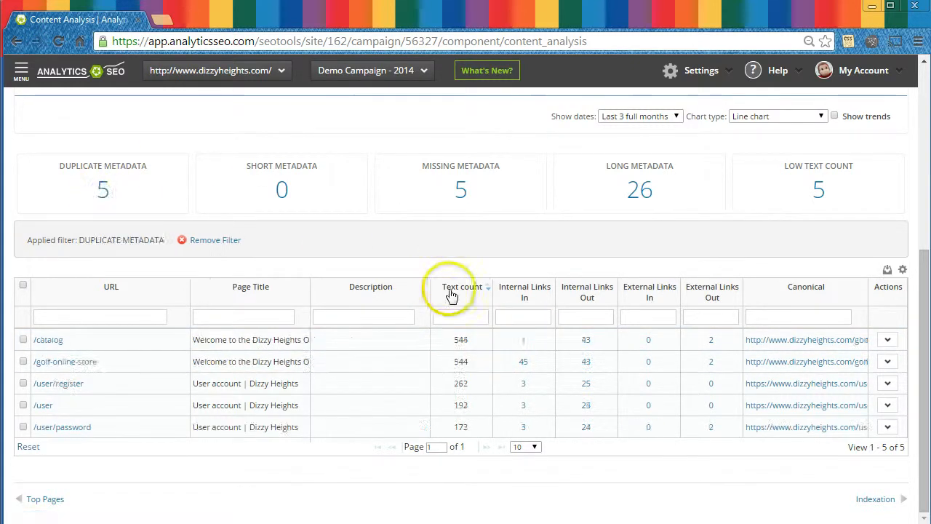
left_click(461, 285)
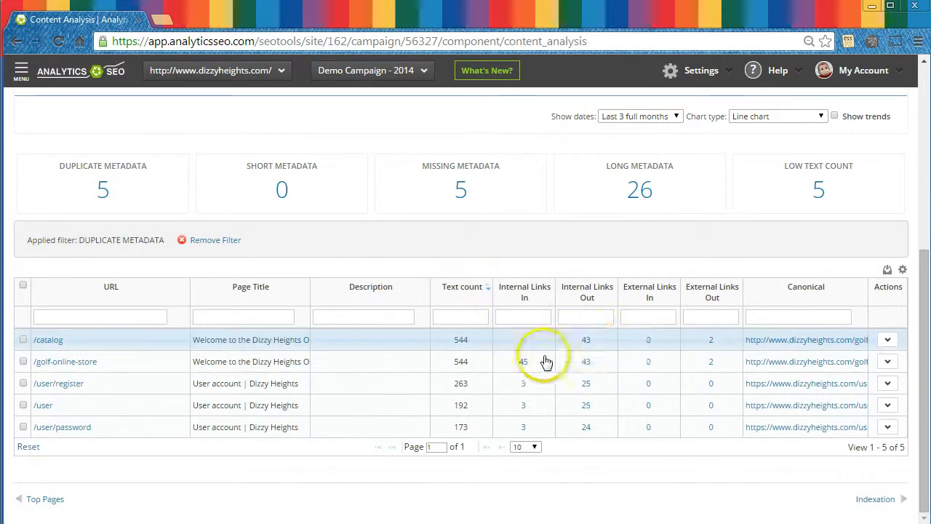
left_click(523, 360)
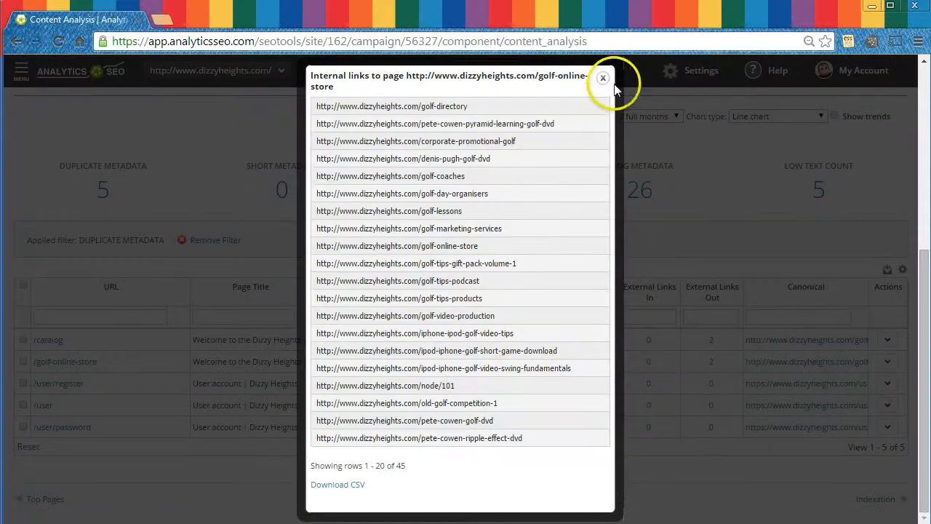
left_click(603, 77)
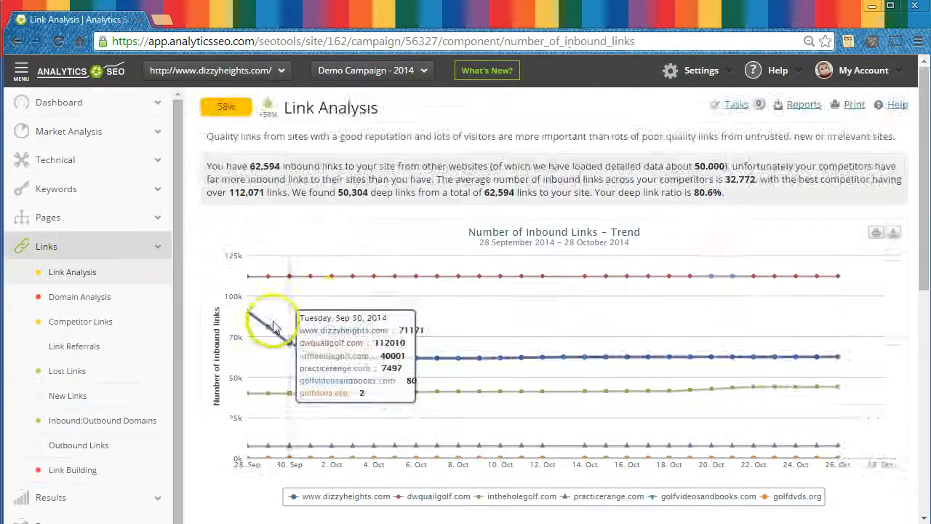
- Scroll the Link Analysis table, review Competitor Links, then open Link Referrals
scroll("down", 3)
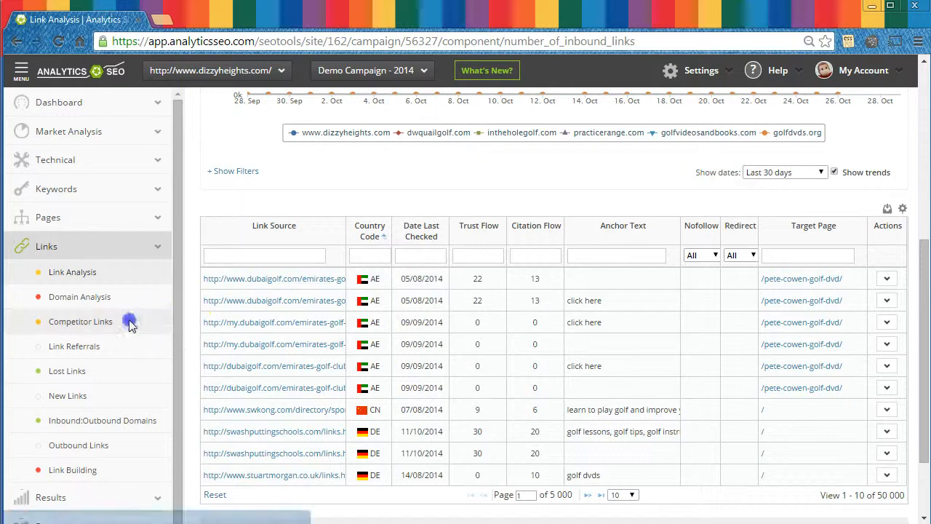
left_click(80, 322)
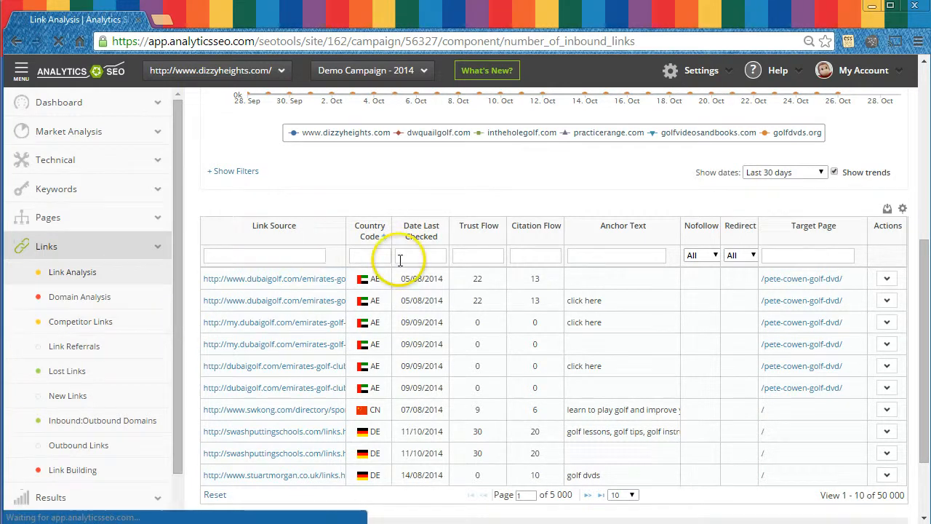
left_click(81, 321)
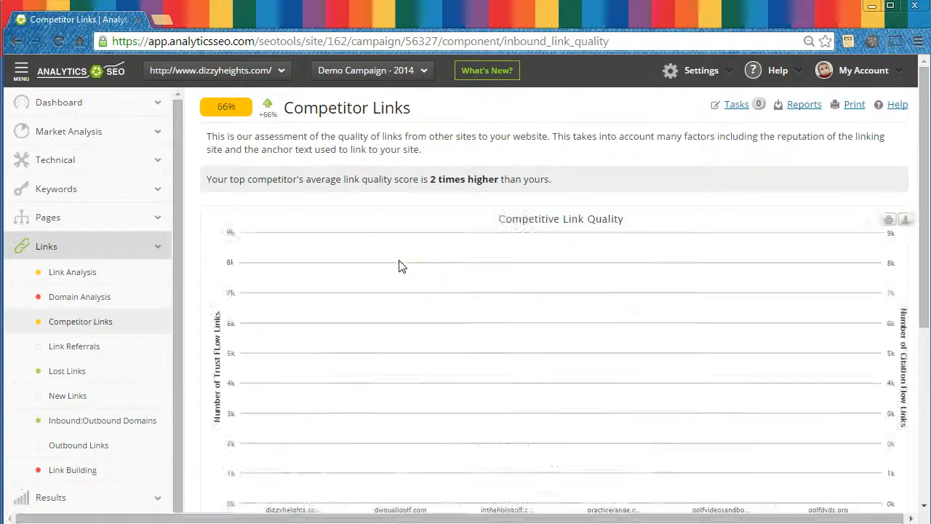
scroll("down", 3)
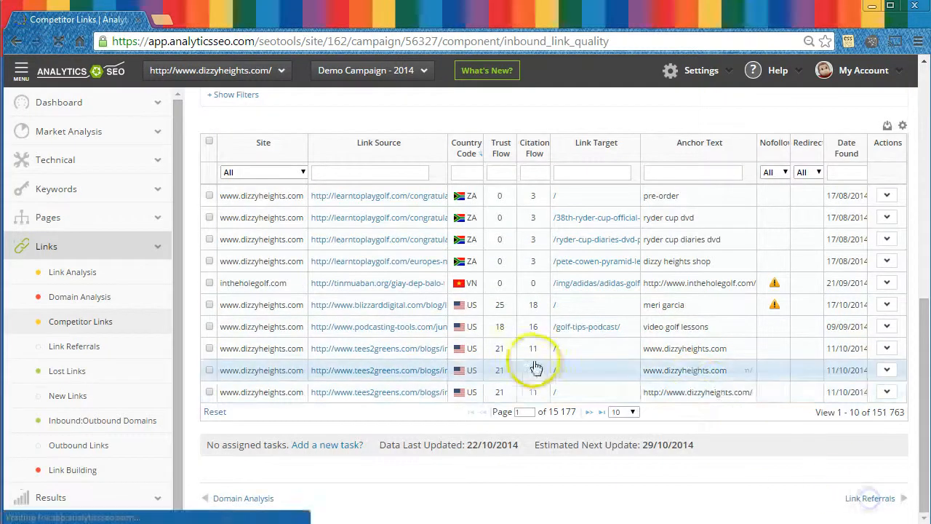
left_click(74, 346)
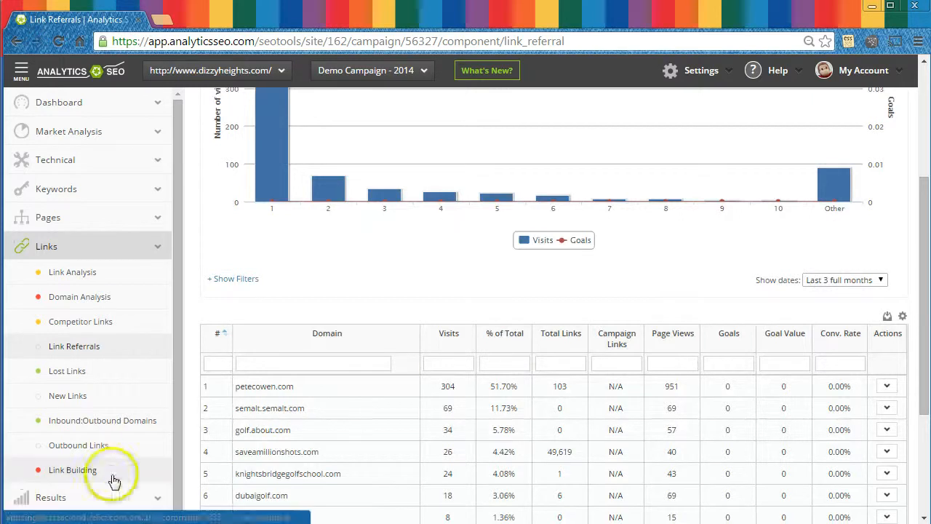
- Review Link Building prospects and the wthr.com prospect's Actions menu, then scroll down
left_click(72, 469)
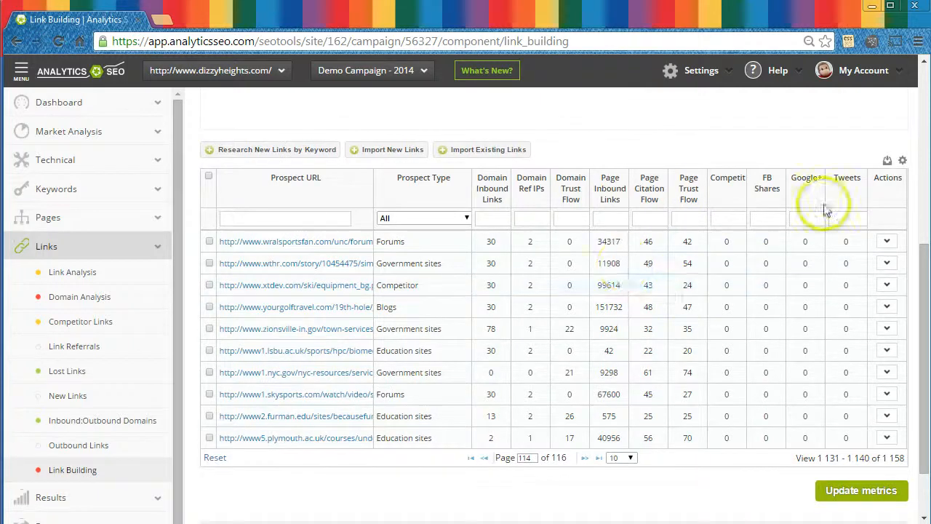
left_click(886, 263)
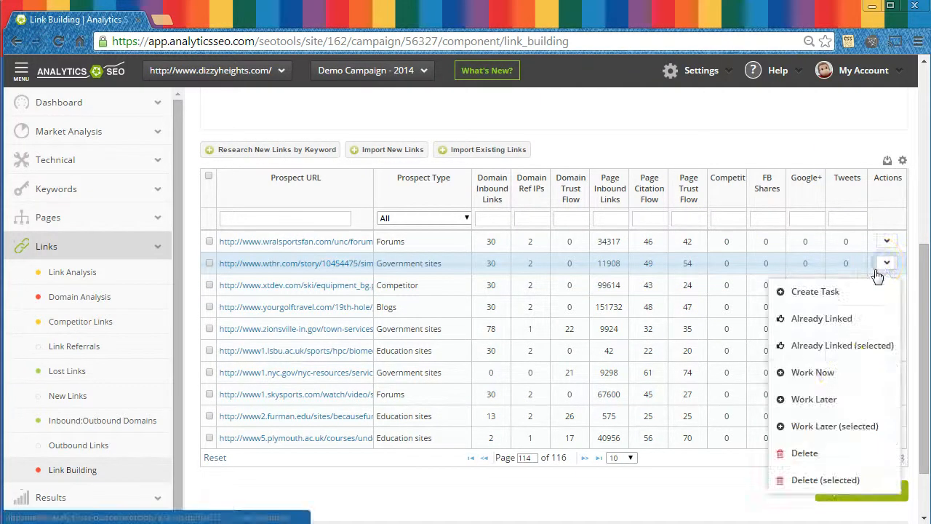
mouse_move(775, 120)
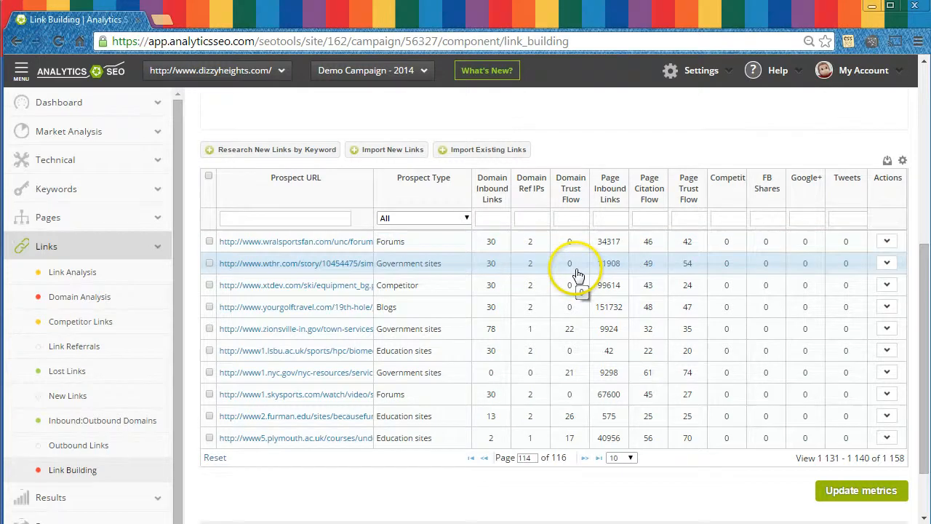
scroll("down", 3)
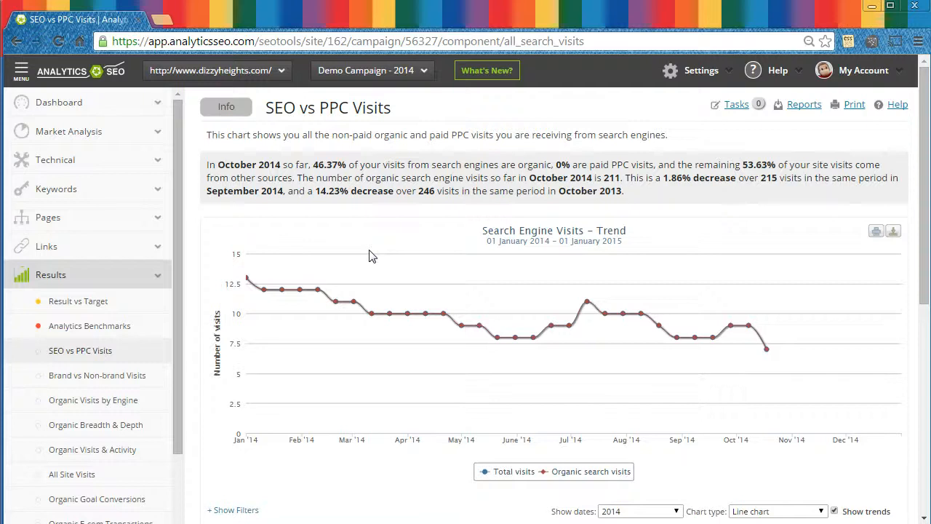
- Review Brand vs Non-brand Visits and Organic Visits by Engine, then open Monthly SEO vs PPC ROI
scroll("down", 3)
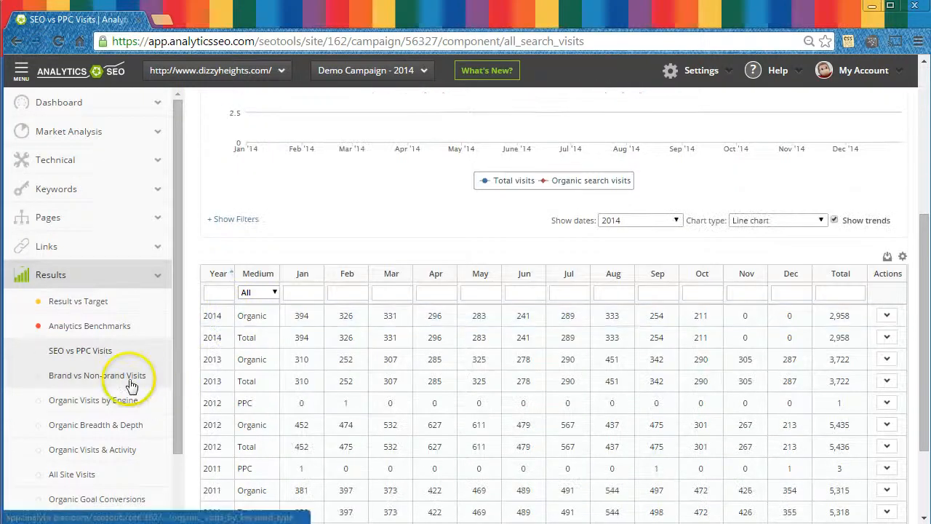
left_click(96, 374)
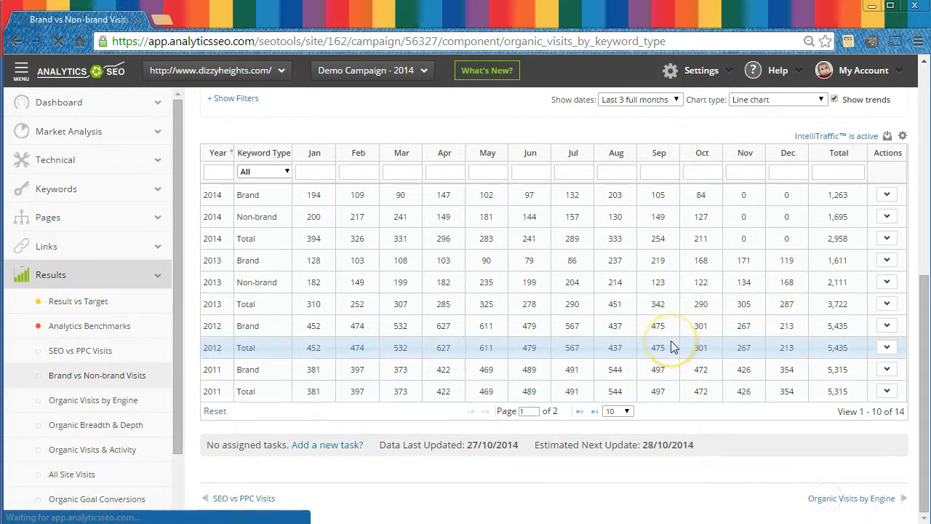
left_click(93, 400)
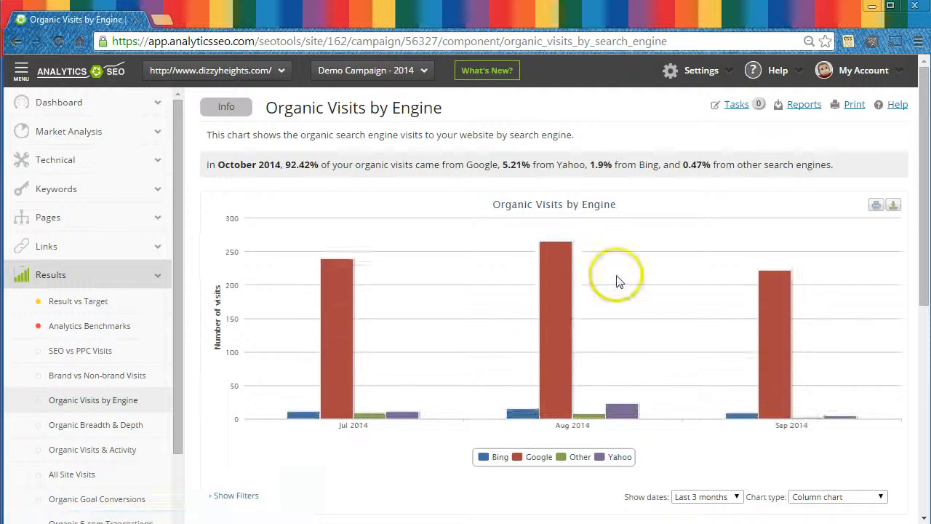
scroll("down", 3)
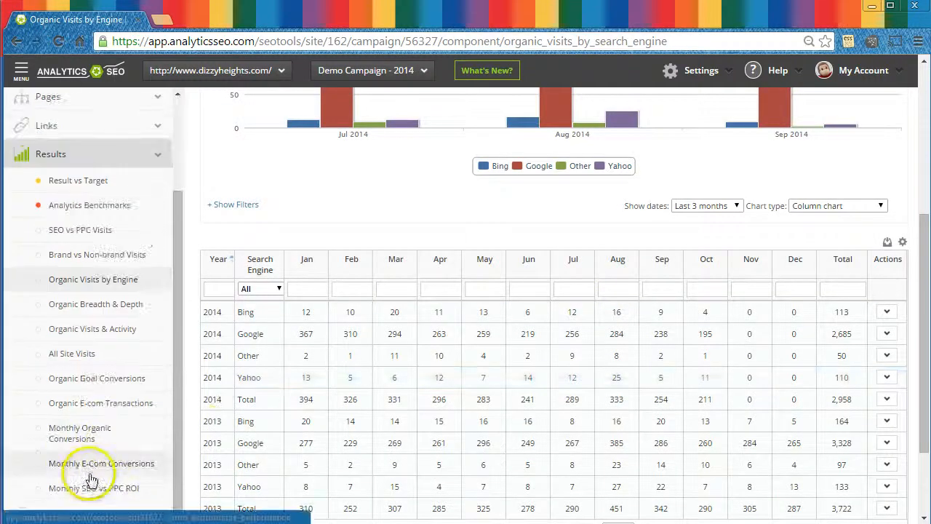
left_click(93, 488)
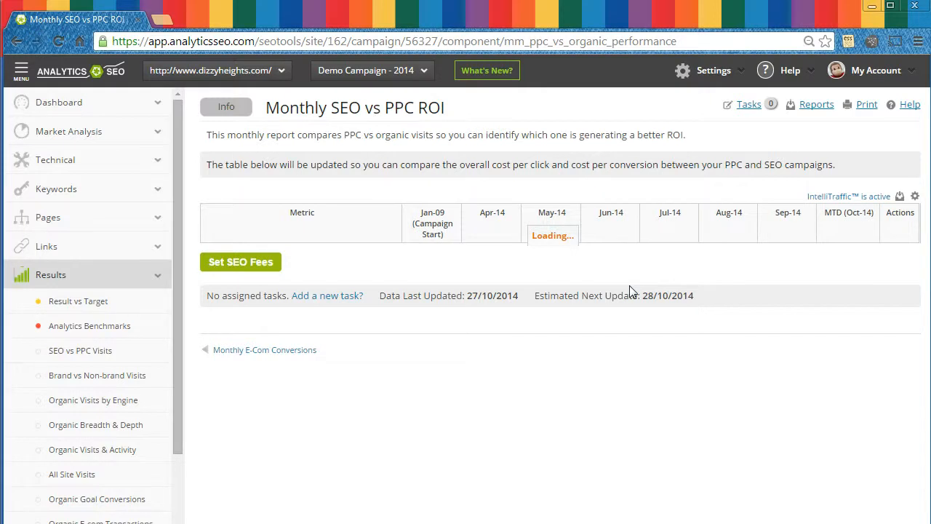
scroll("down", 3)
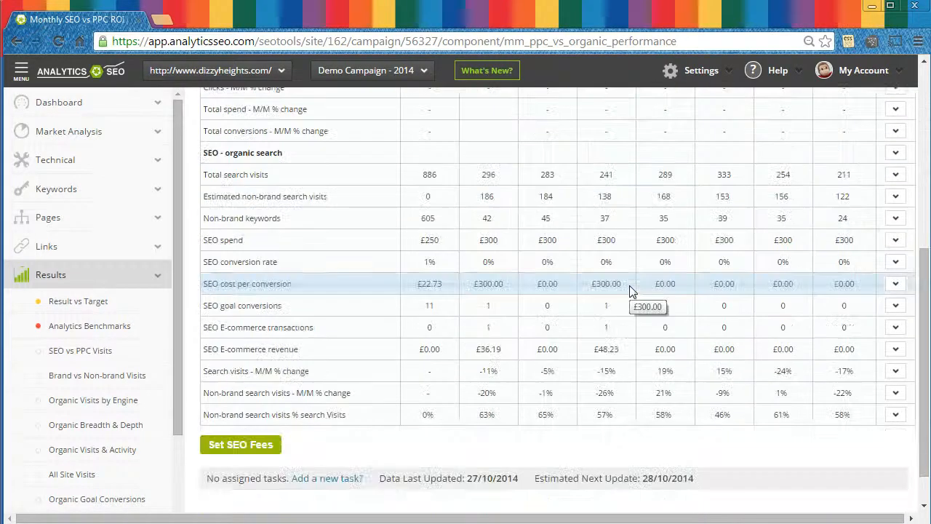
mouse_move(269, 175)
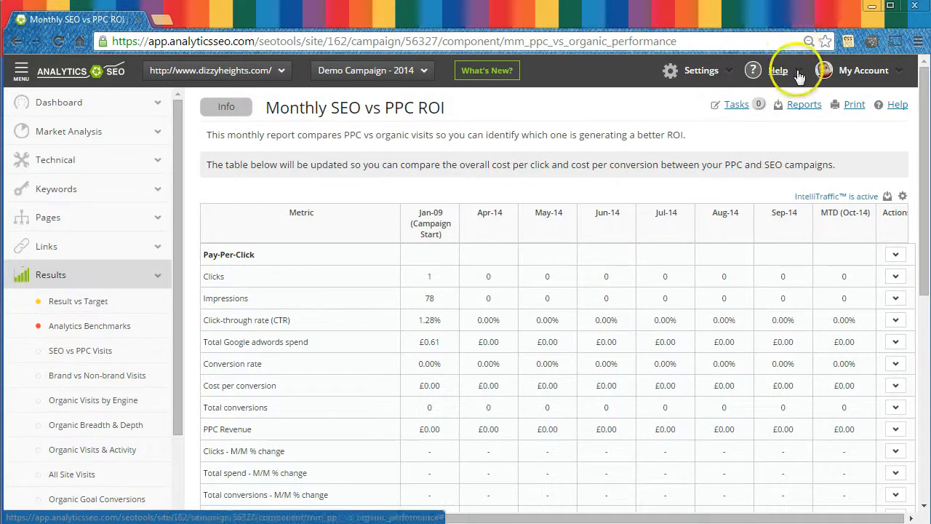
- Open the Analytics SEO User Manual in a new tab, then return to the Monthly SEO vs PPC ROI report
left_click(778, 70)
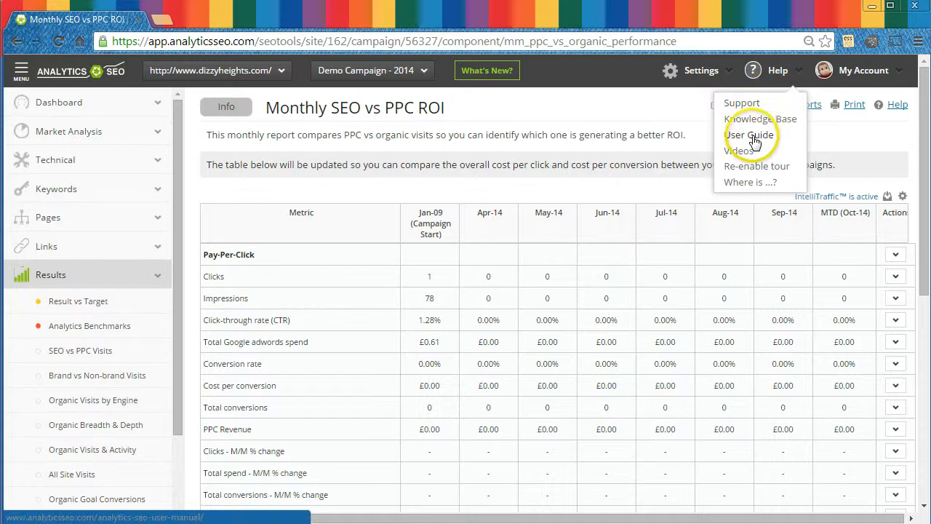
left_click(742, 135)
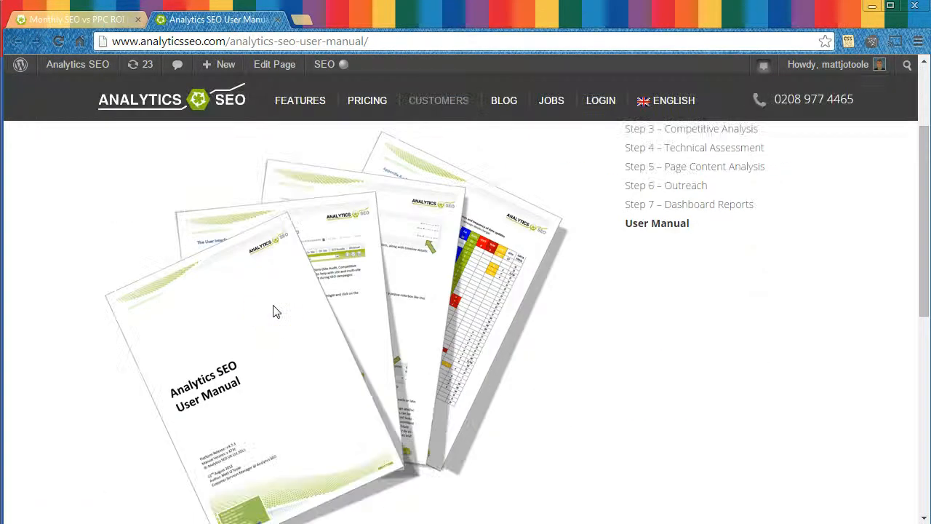
left_click(72, 19)
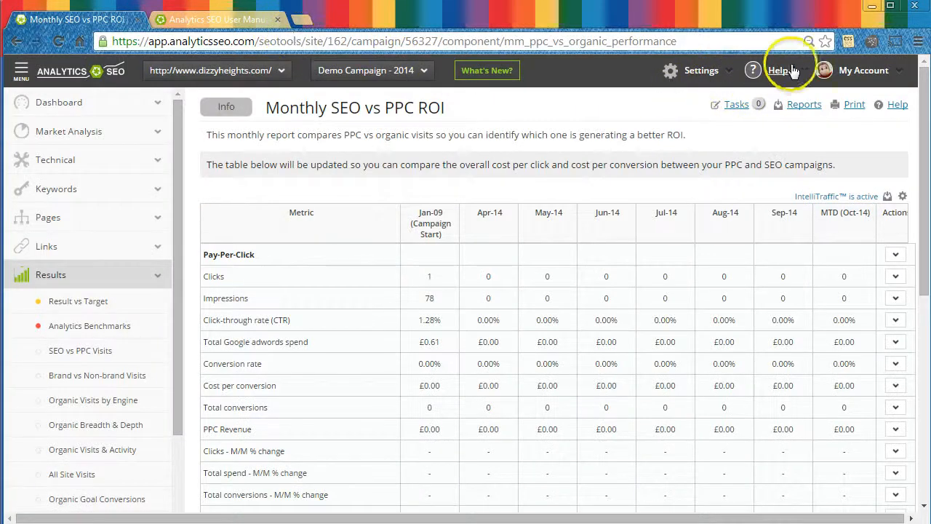
left_click(778, 69)
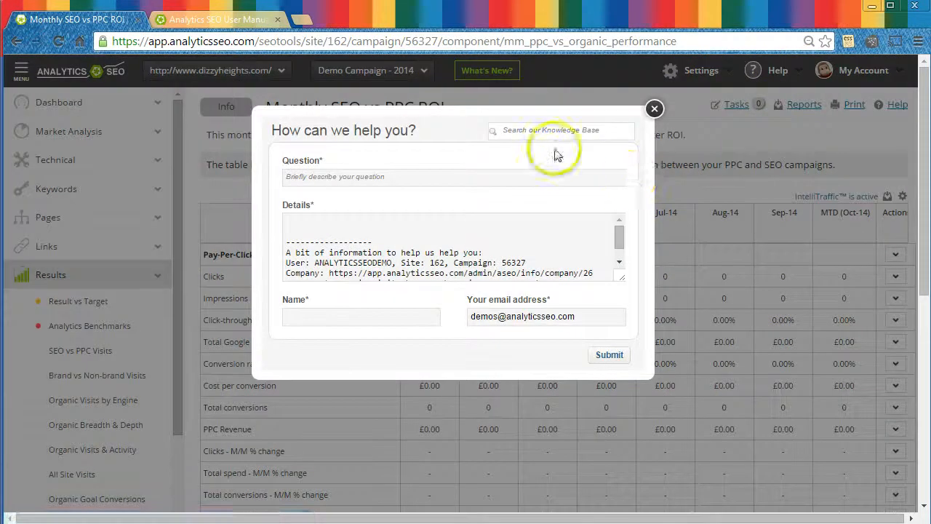
type("competitor")
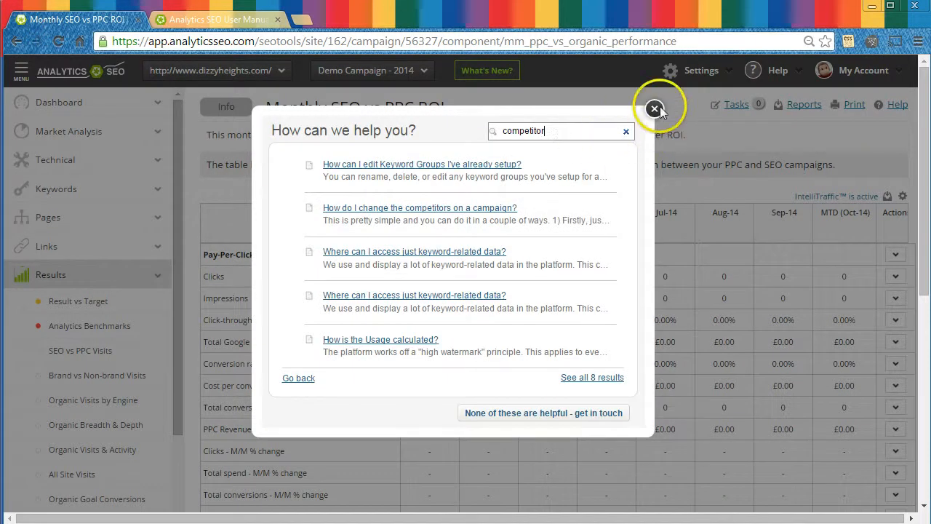
left_click(654, 109)
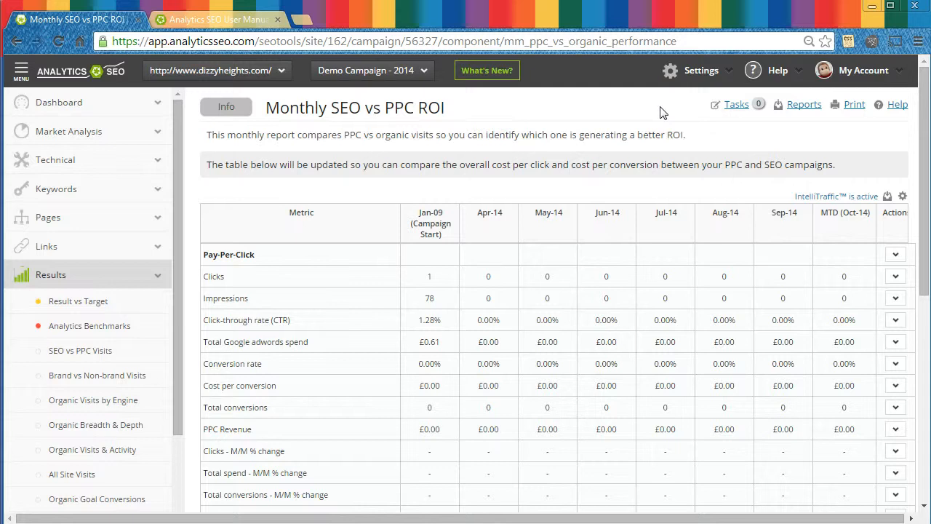